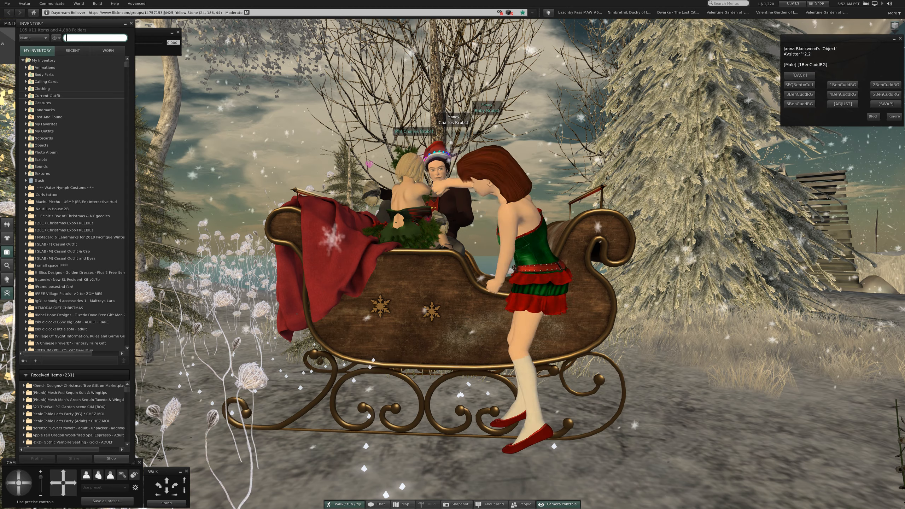
Step: Close the Inventory window so the couple's cuddle pose on the sleigh is in view
click(29, 96)
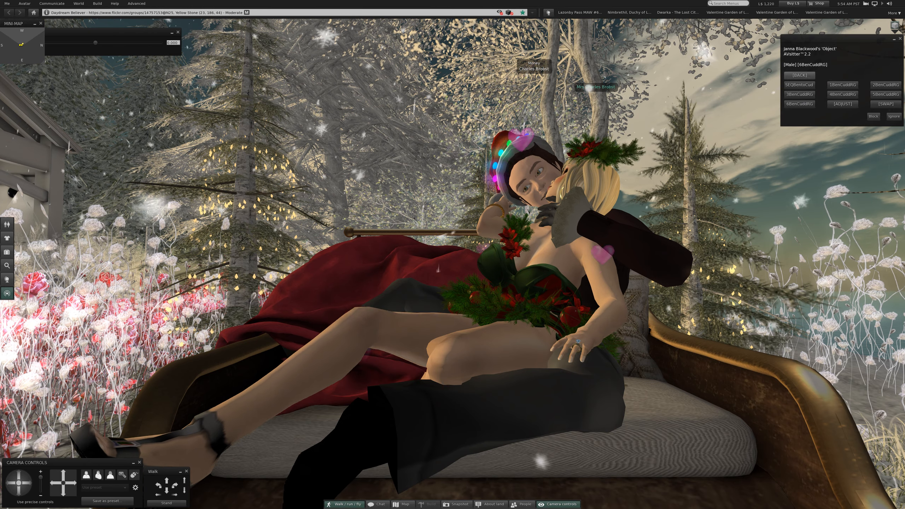
Step: Choose different AVsitter pose buttons to switch the couple's cuddle on the sleigh
click(798, 104)
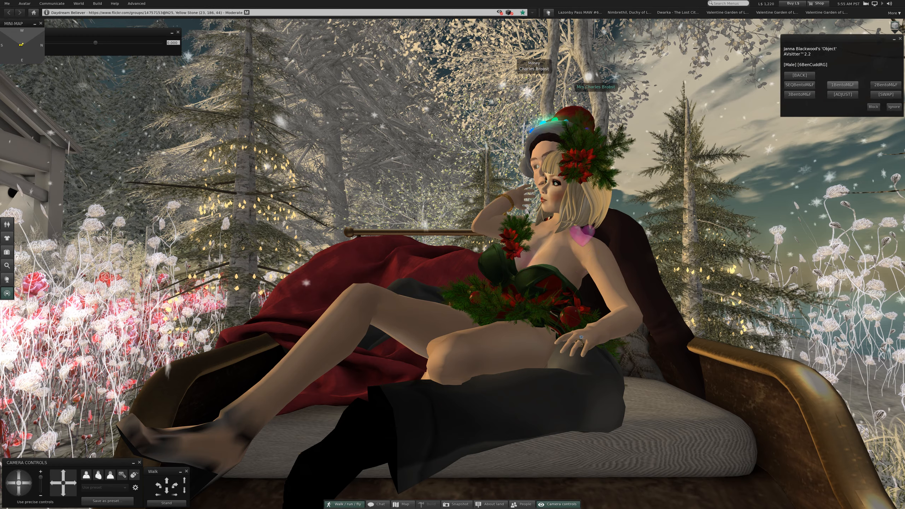
click(842, 85)
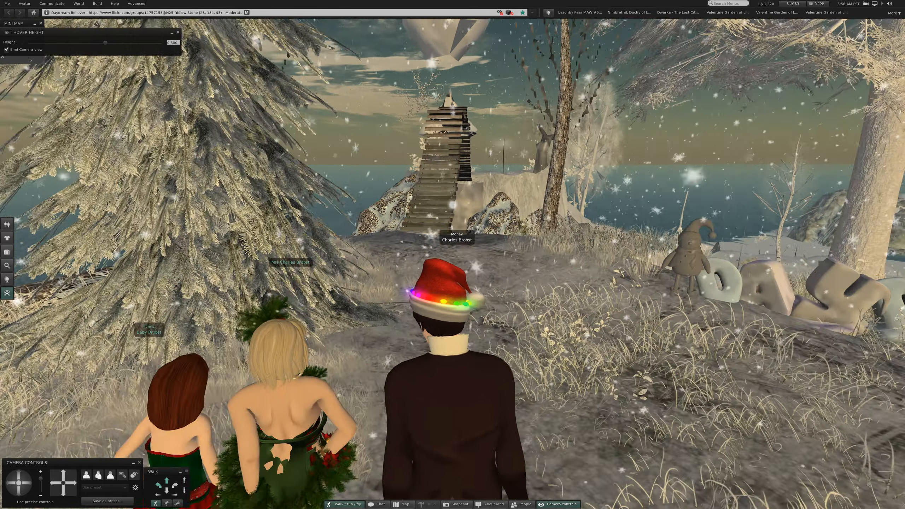
Step: Walk forward with the group from the sleigh toward the hilltop tower
key(W)
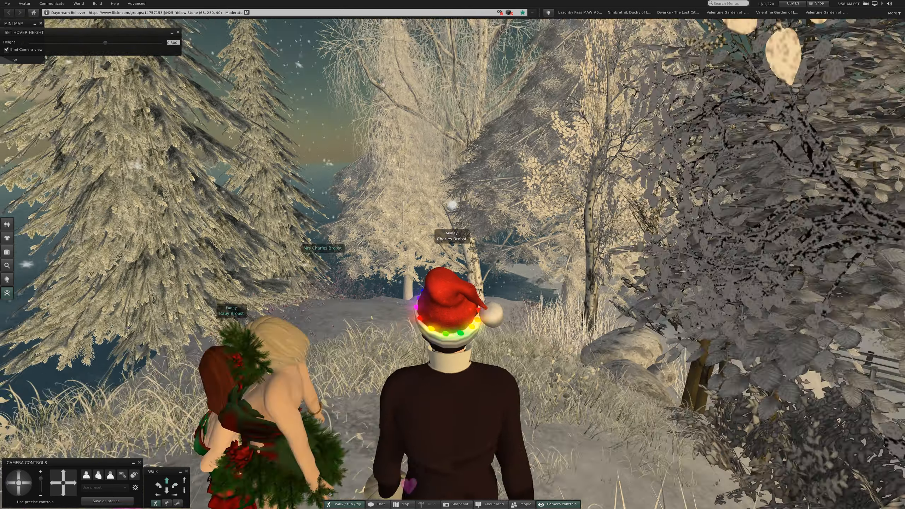
Step: Walk forward with the group among the frosted trees into the woods
key(W)
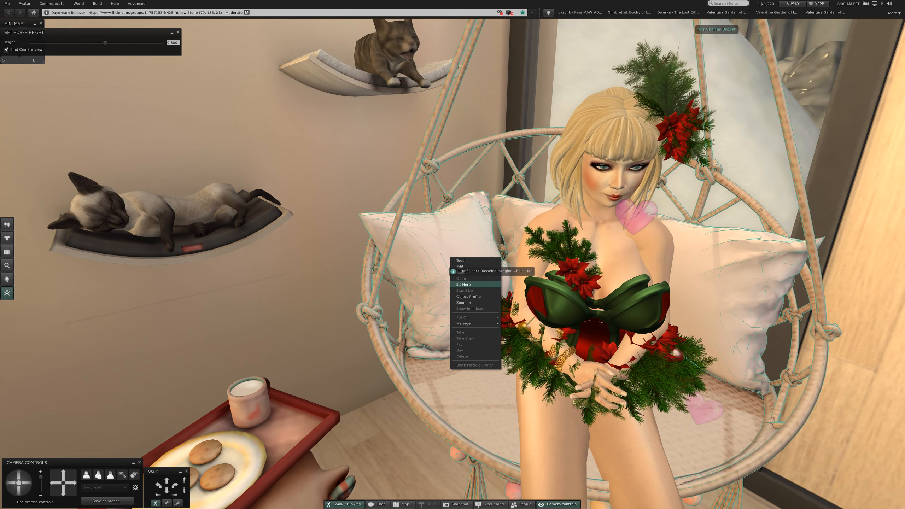
Step: Attempt to sit on the heart-pillow hanging chair and dismiss the 'No room to sit here' notice
click(464, 284)
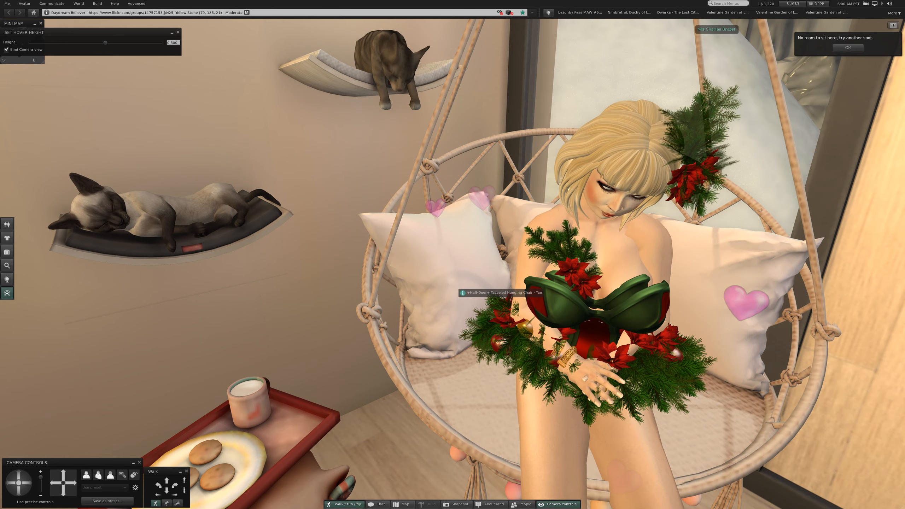
click(847, 48)
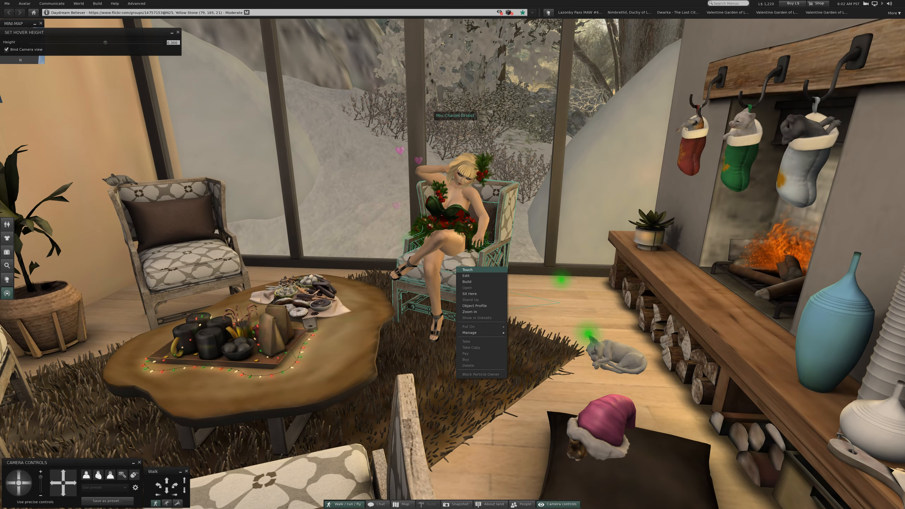
Step: Seat the second avatar in the armchair by the plant and bring up the Wingback Chair's DINING poses
click(470, 300)
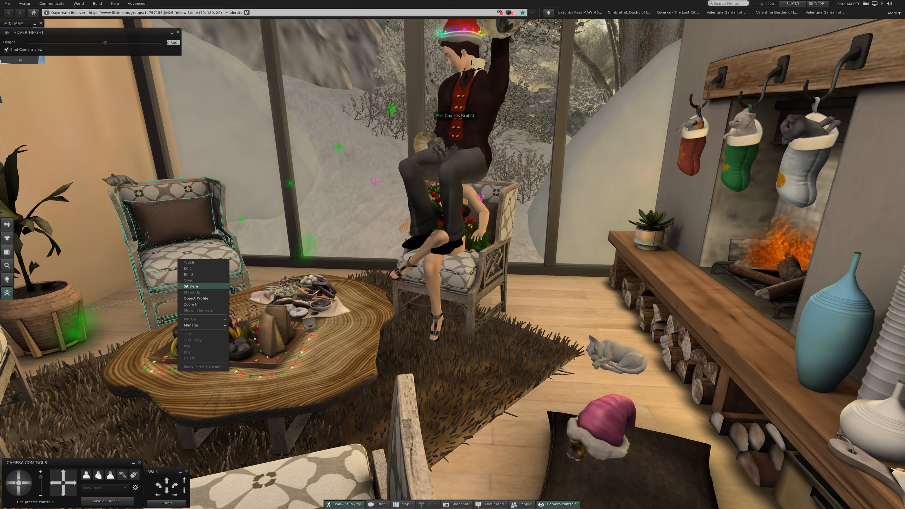
click(190, 286)
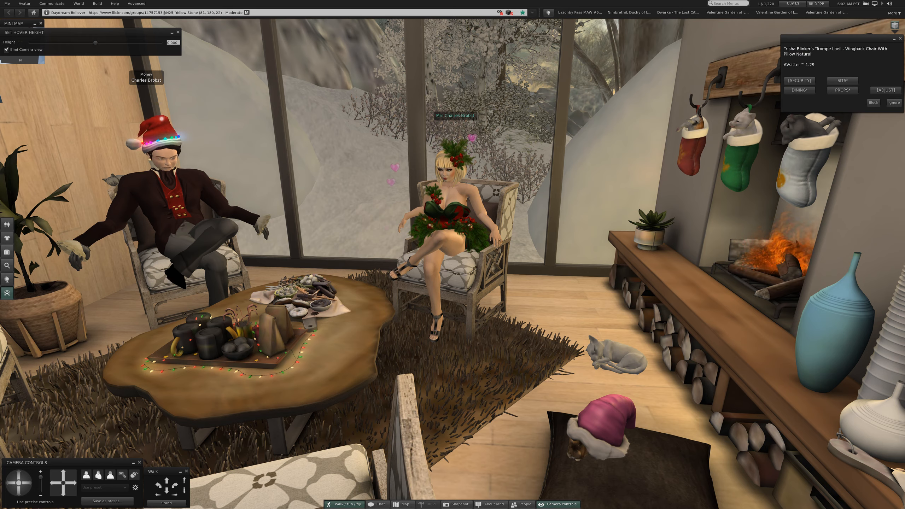
click(799, 90)
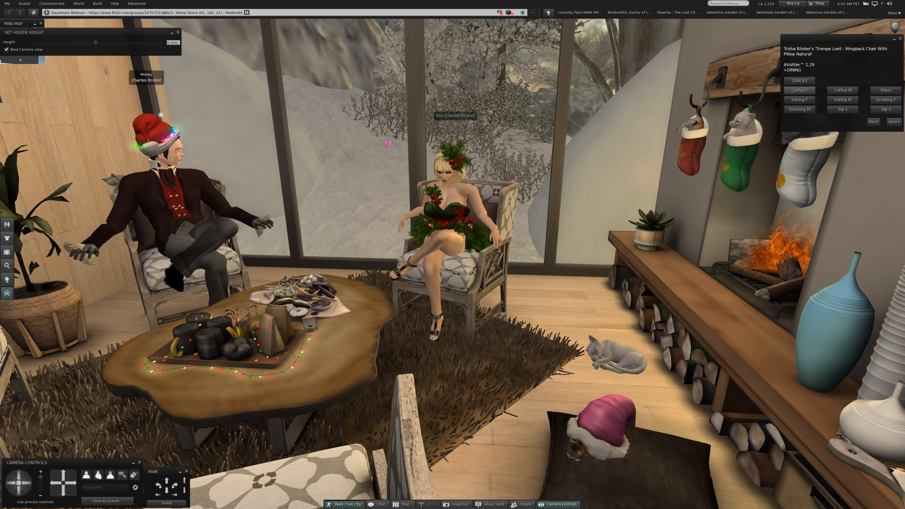